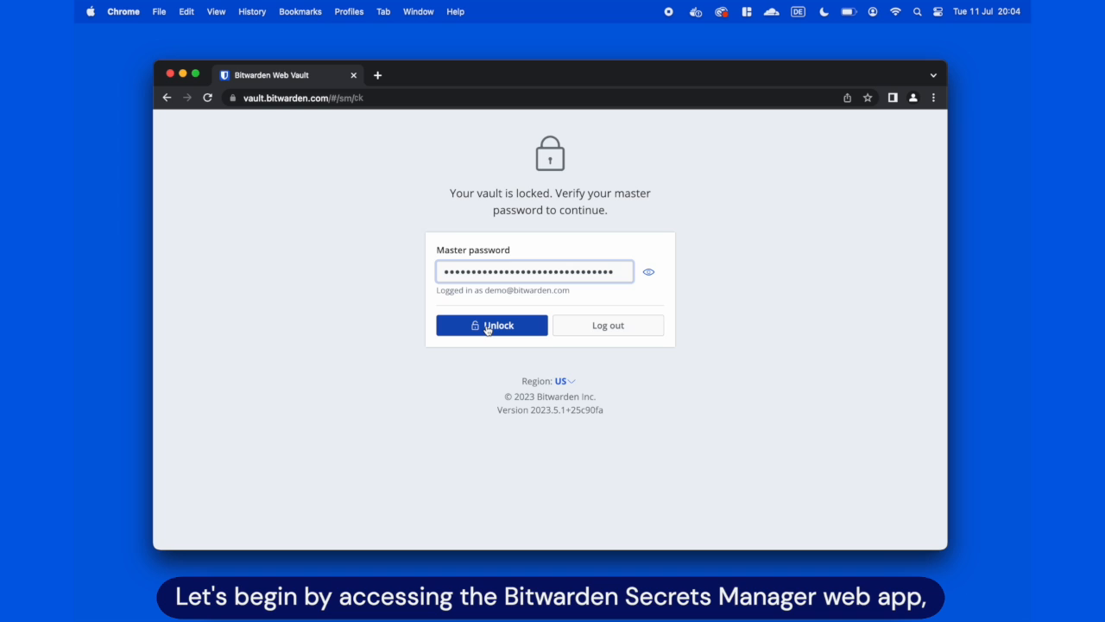
# - Unlock the vault to reach the empty Acme Corp Secrets Manager overview
pyautogui.click(490, 325)
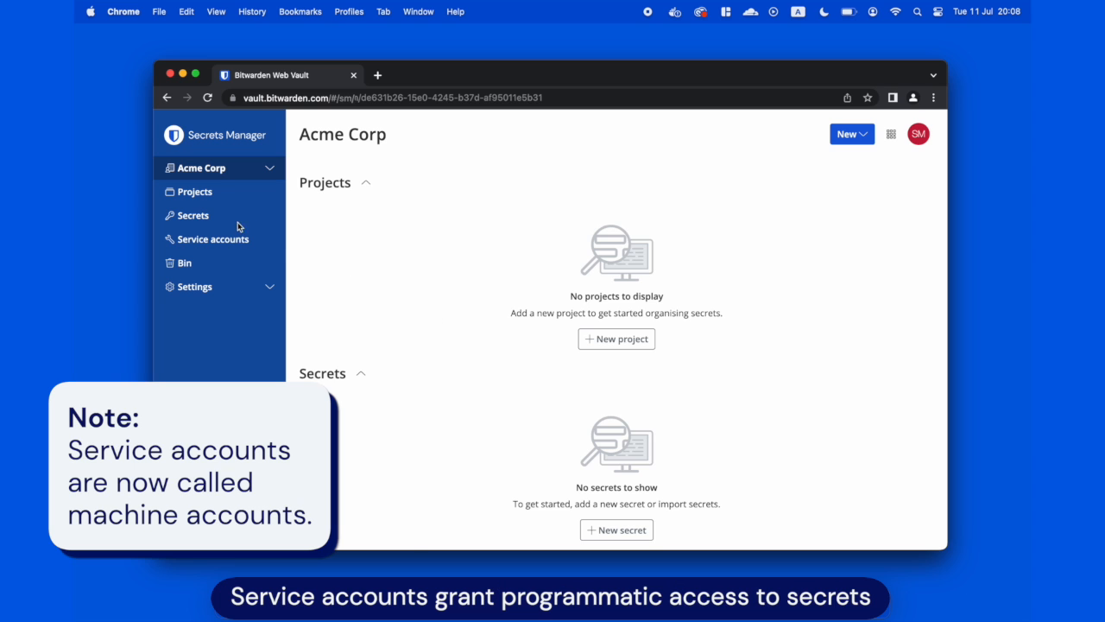
pyautogui.moveTo(211, 238)
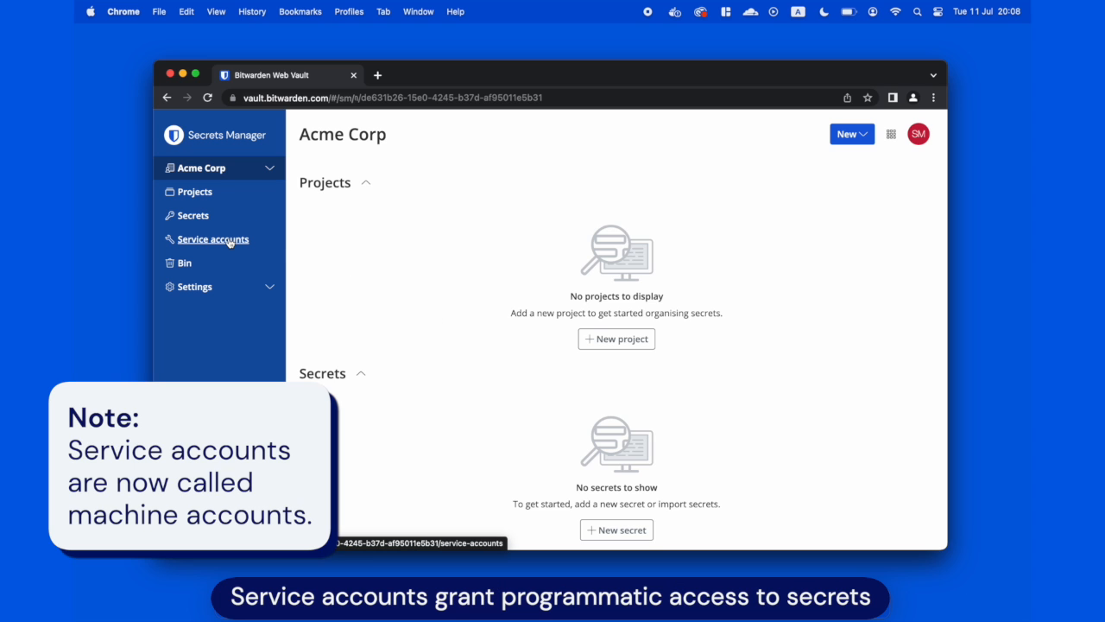
# - Create a service account named CLI/Local and open its details page
pyautogui.click(214, 238)
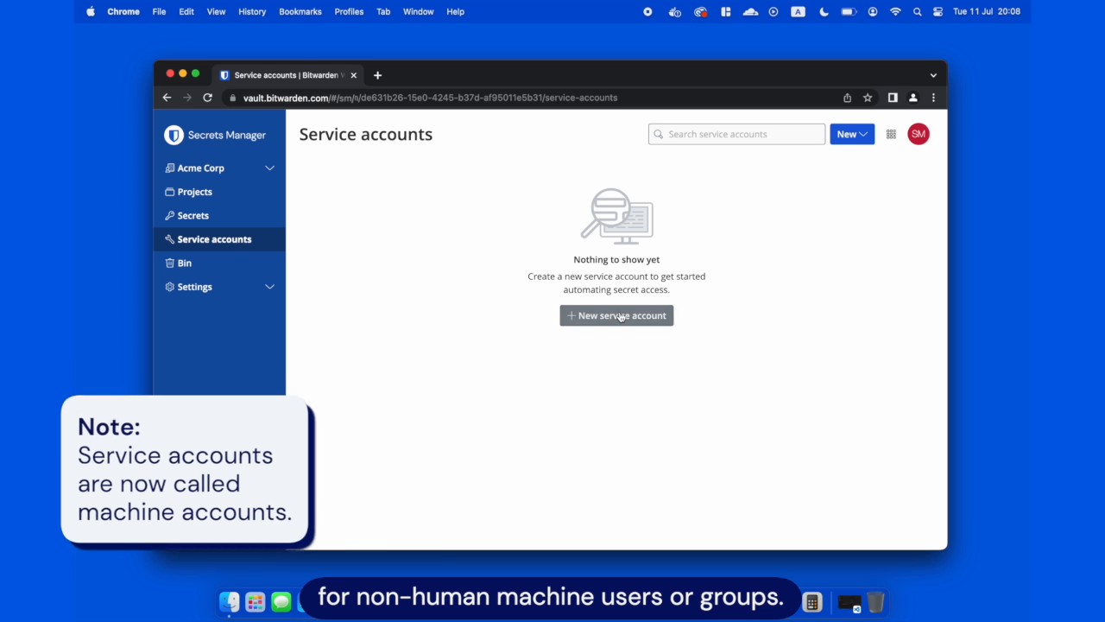
pyautogui.click(614, 314)
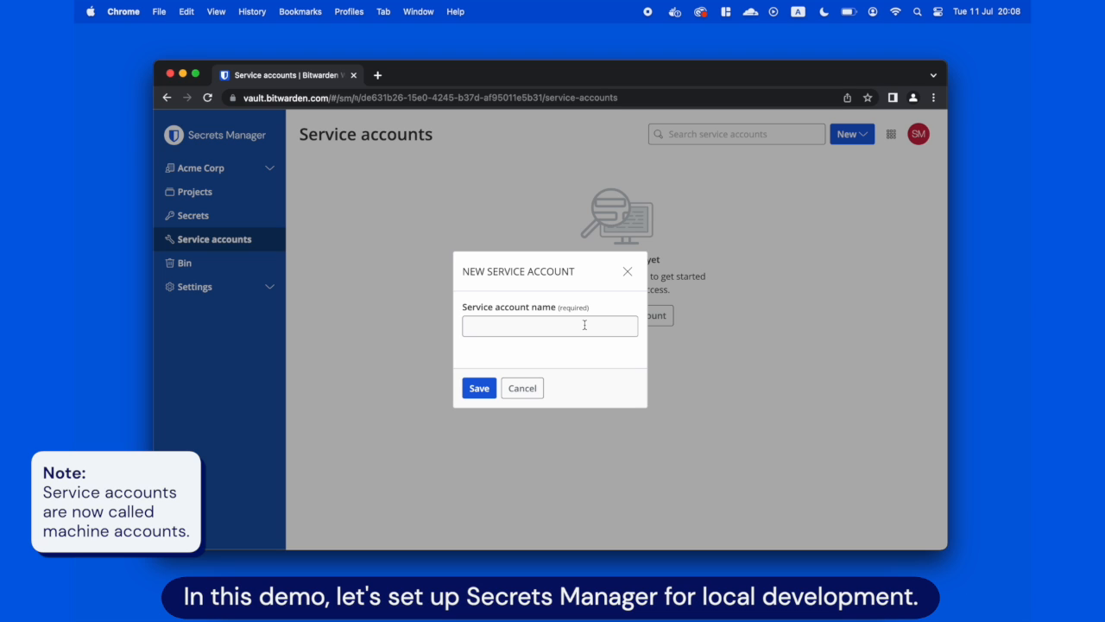
pyautogui.write('CLI/Local')
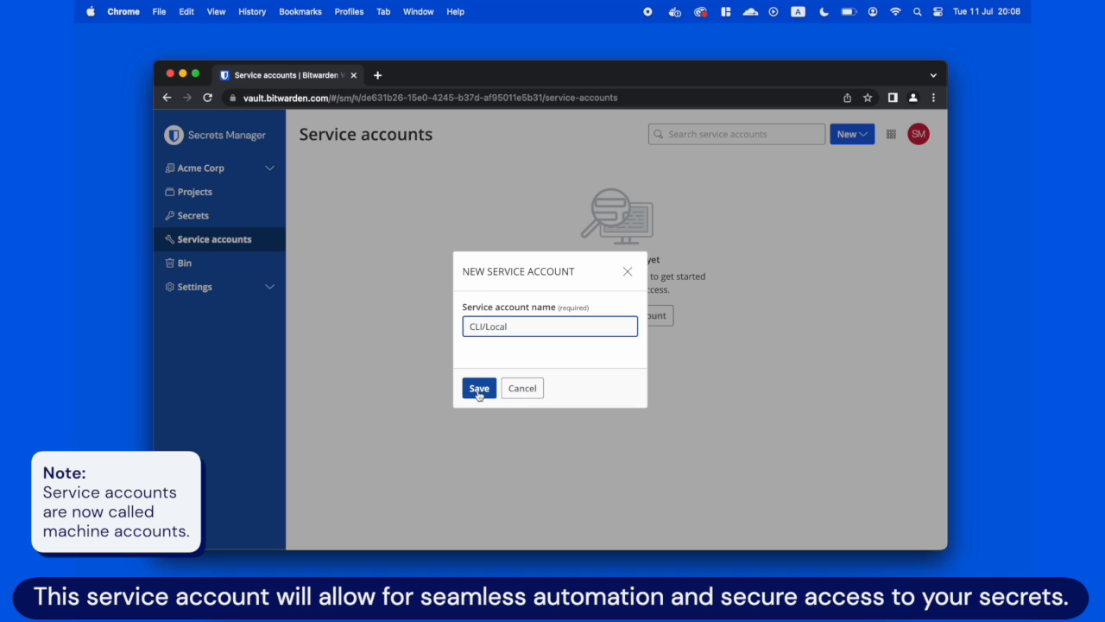
pyautogui.click(478, 387)
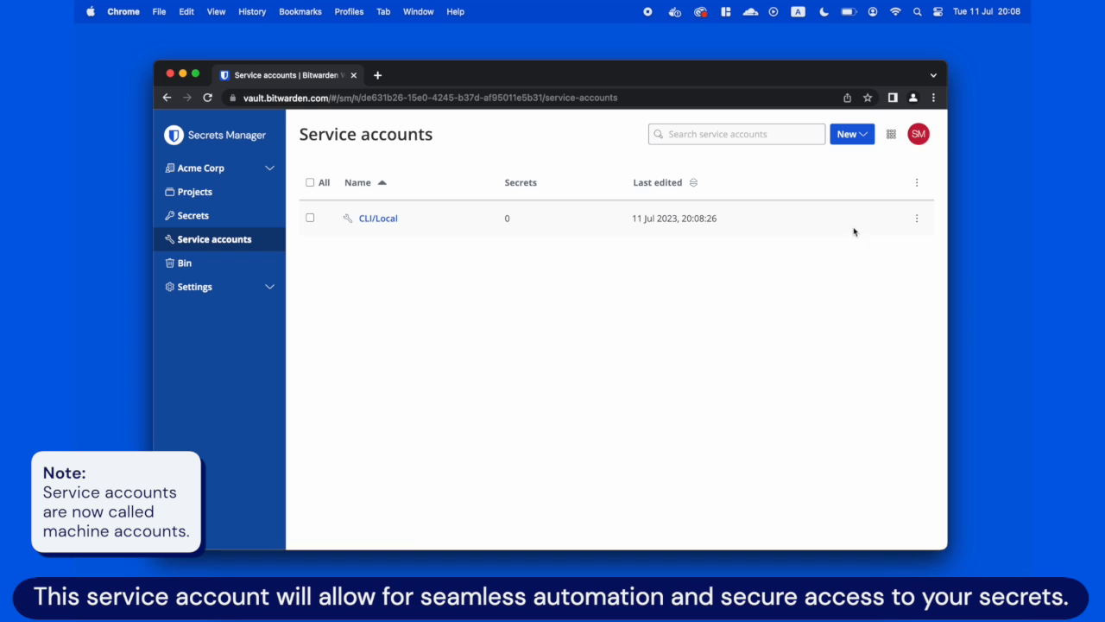
pyautogui.click(378, 217)
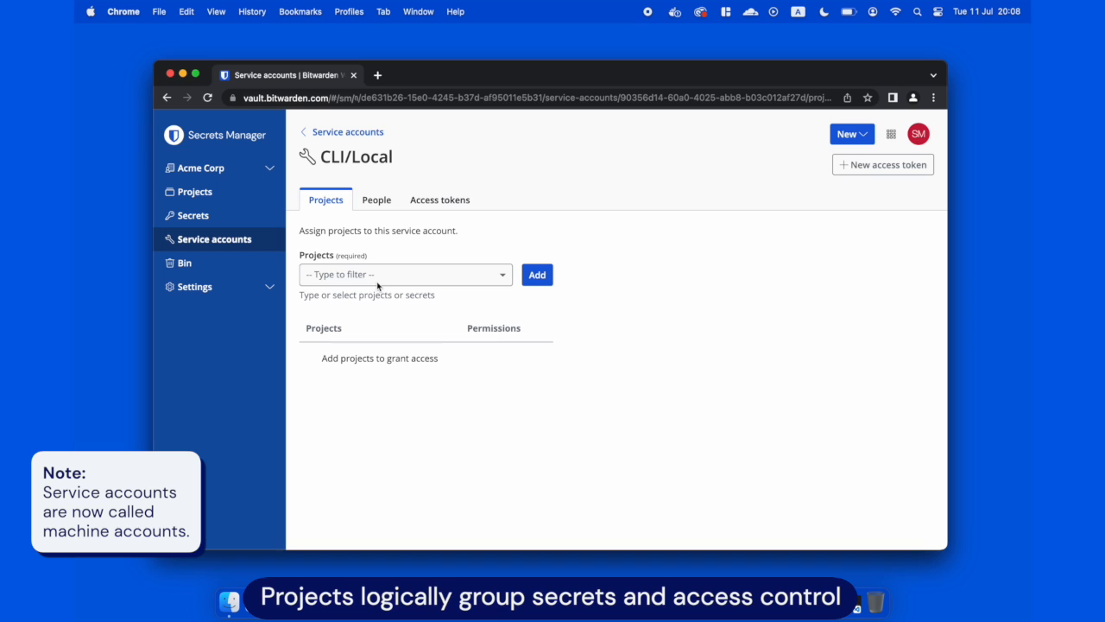
pyautogui.moveTo(331, 257)
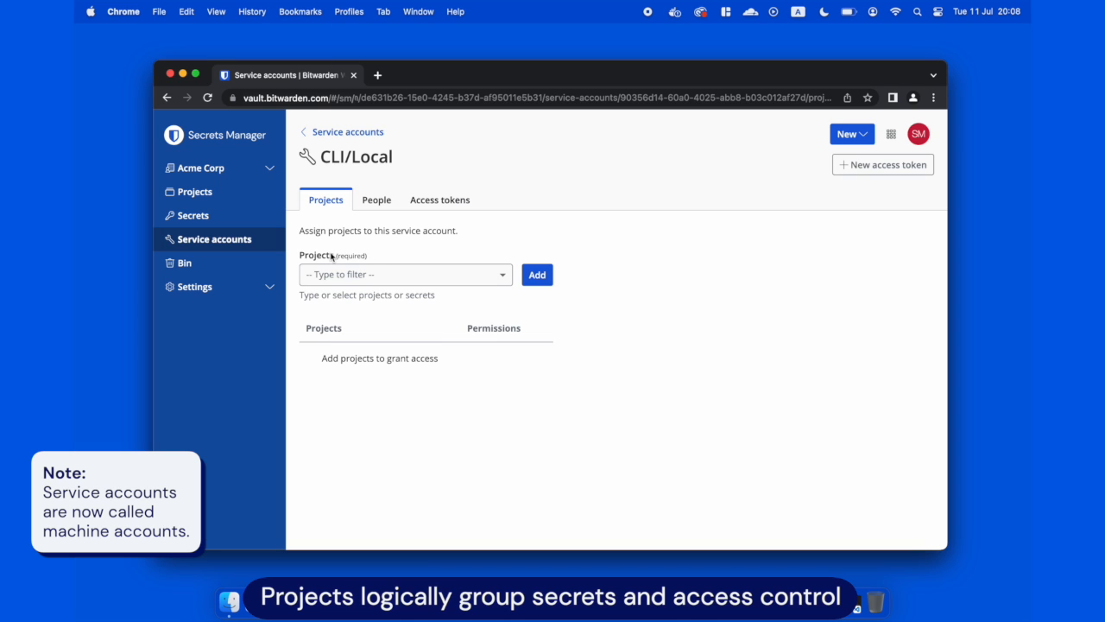
pyautogui.moveTo(193, 191)
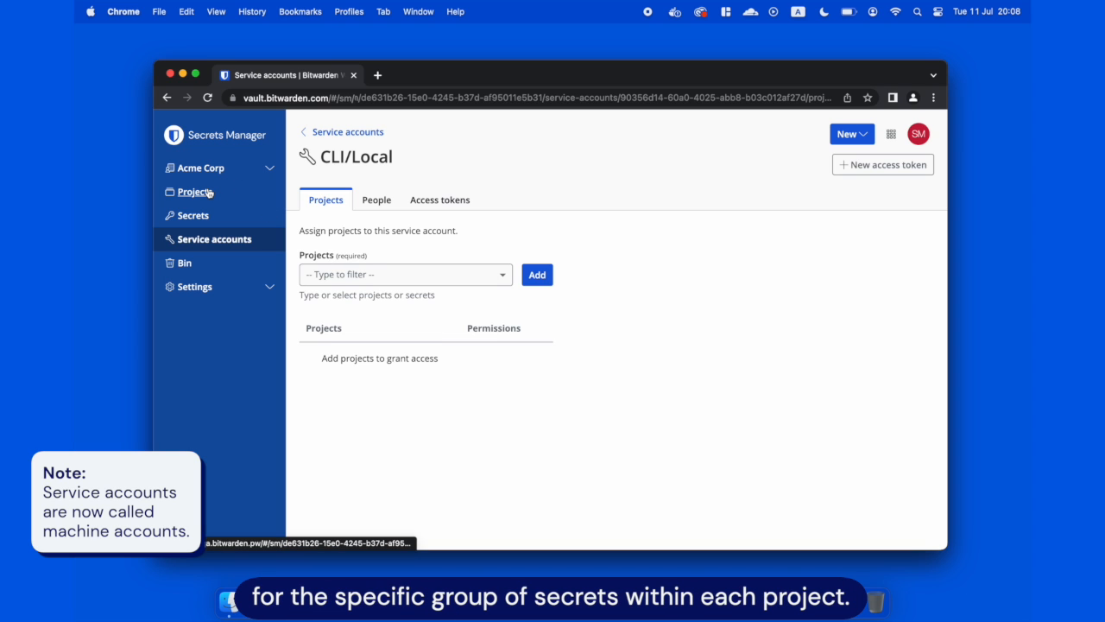
# - Create a project named Webshop and open its page
pyautogui.click(194, 190)
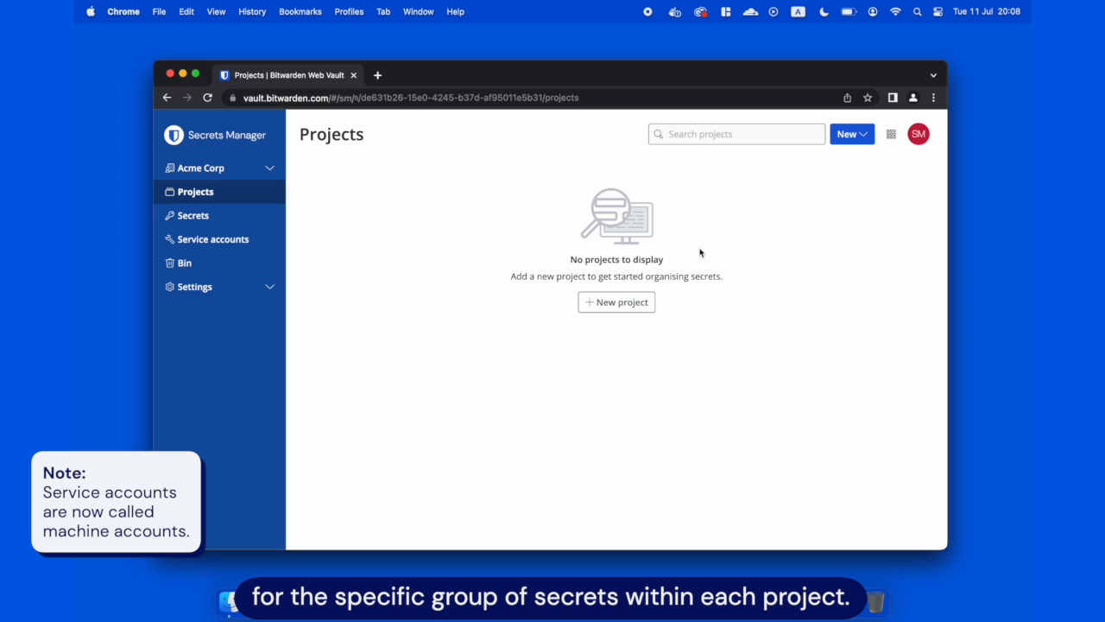
pyautogui.click(616, 300)
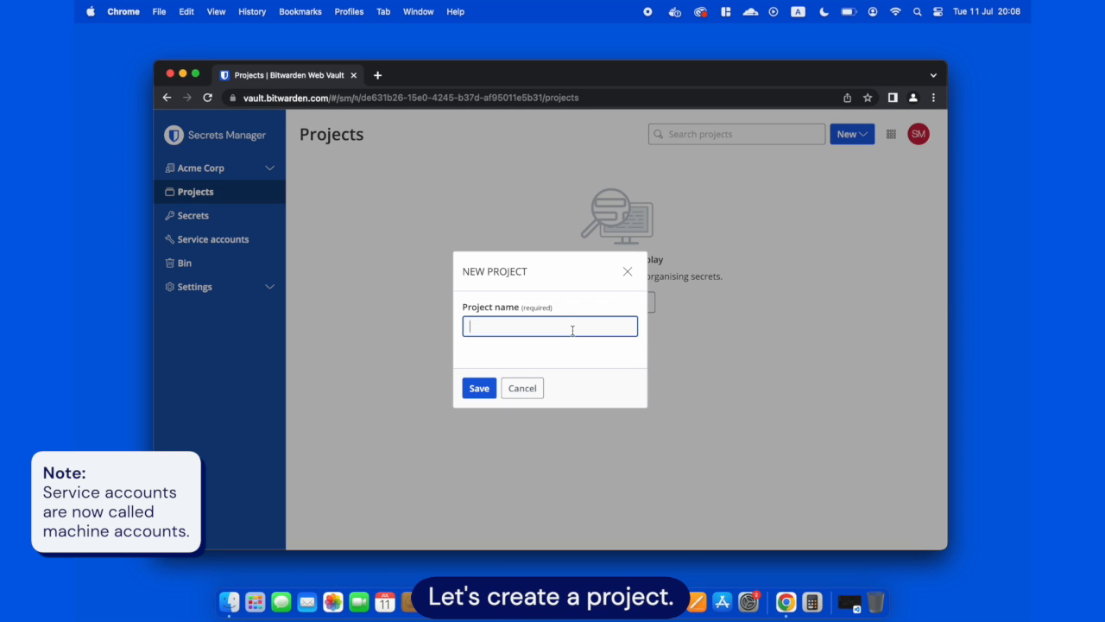
pyautogui.write('Webshop')
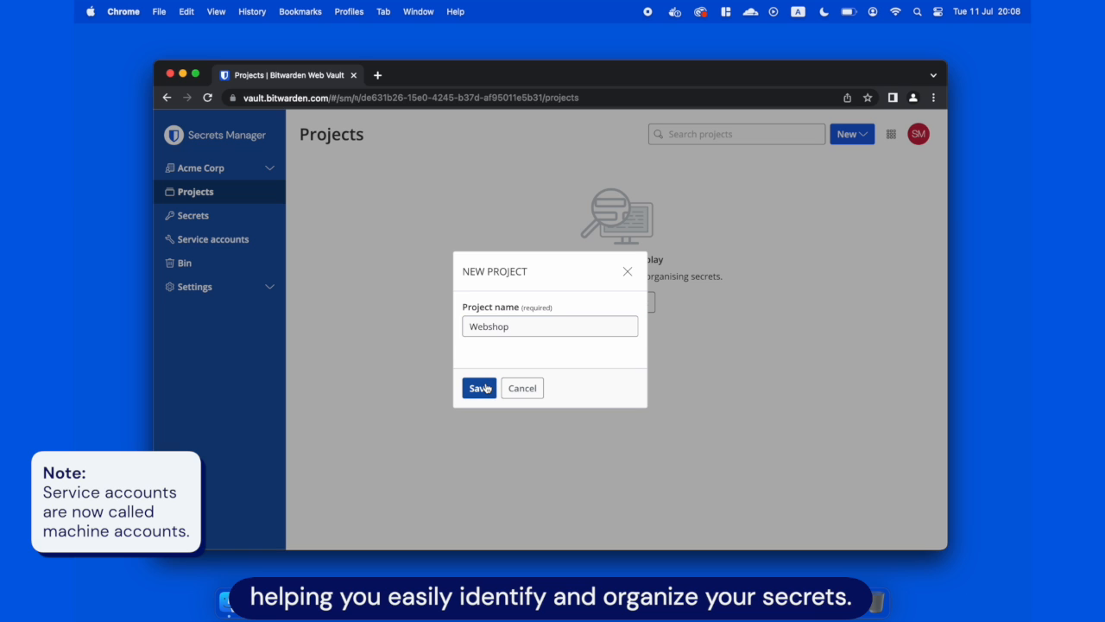
pyautogui.click(478, 387)
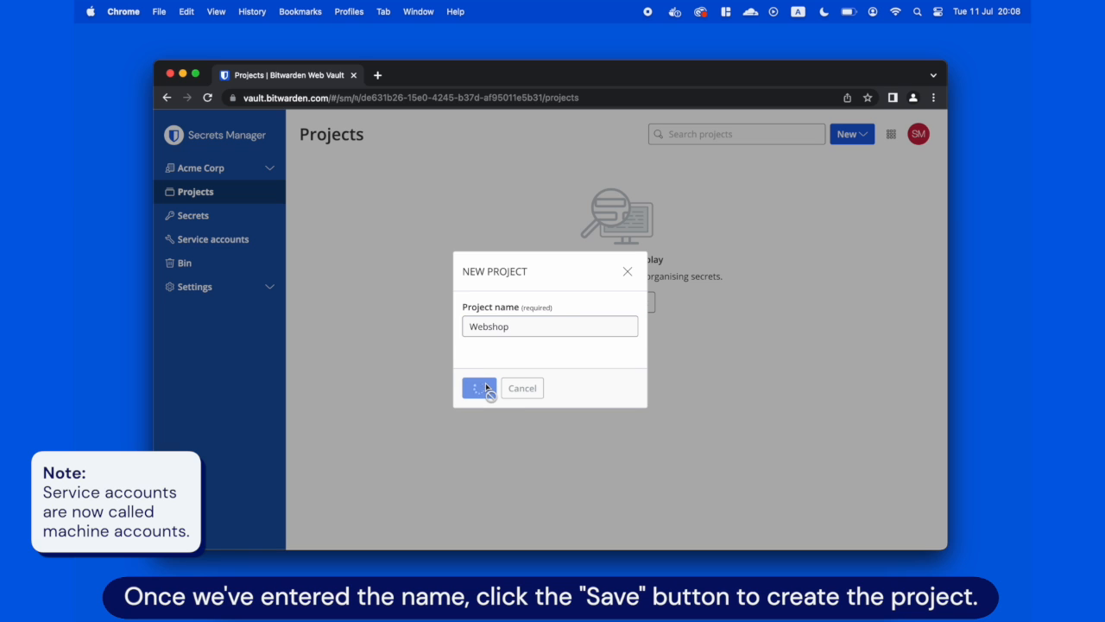
pyautogui.click(478, 386)
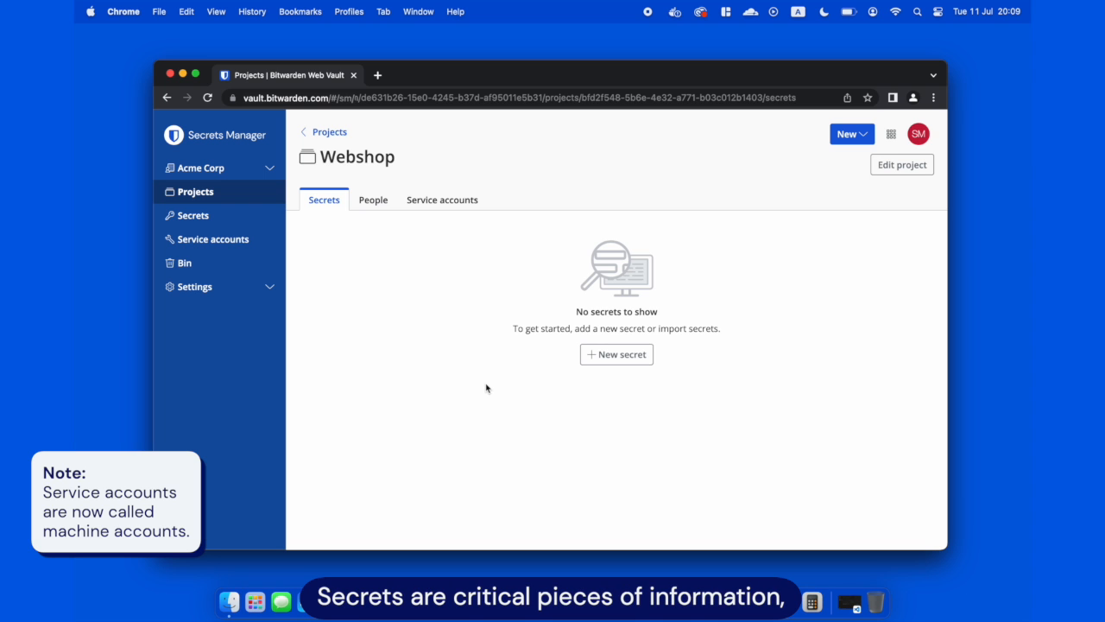
# - Add a Stripe_API_Key secret with an sk_test_... value and notes to the Webshop project
pyautogui.click(615, 354)
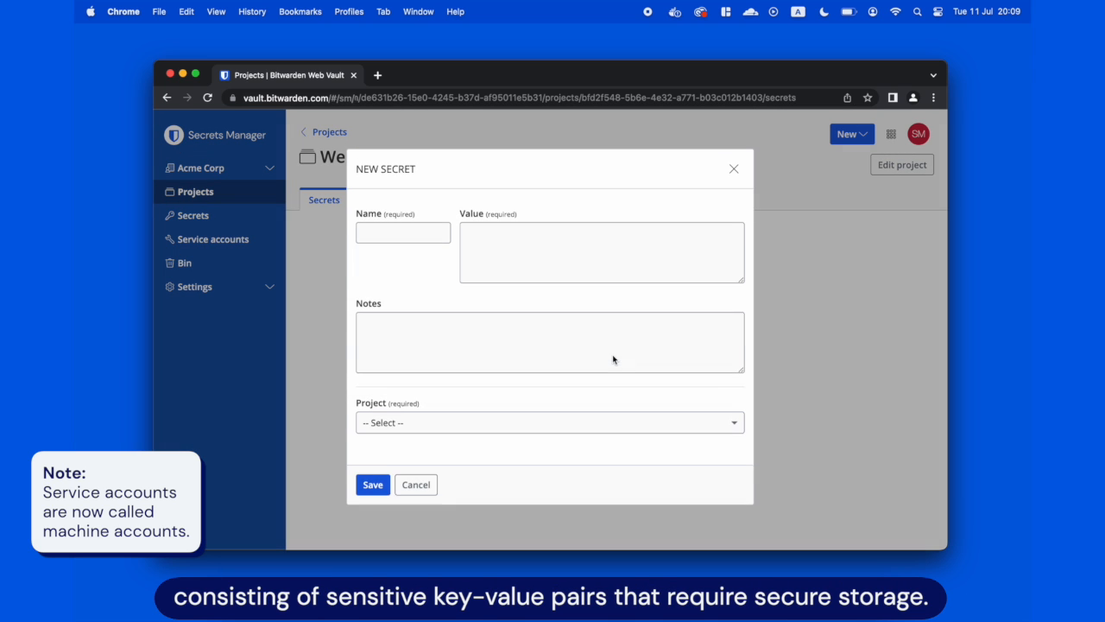
pyautogui.click(549, 421)
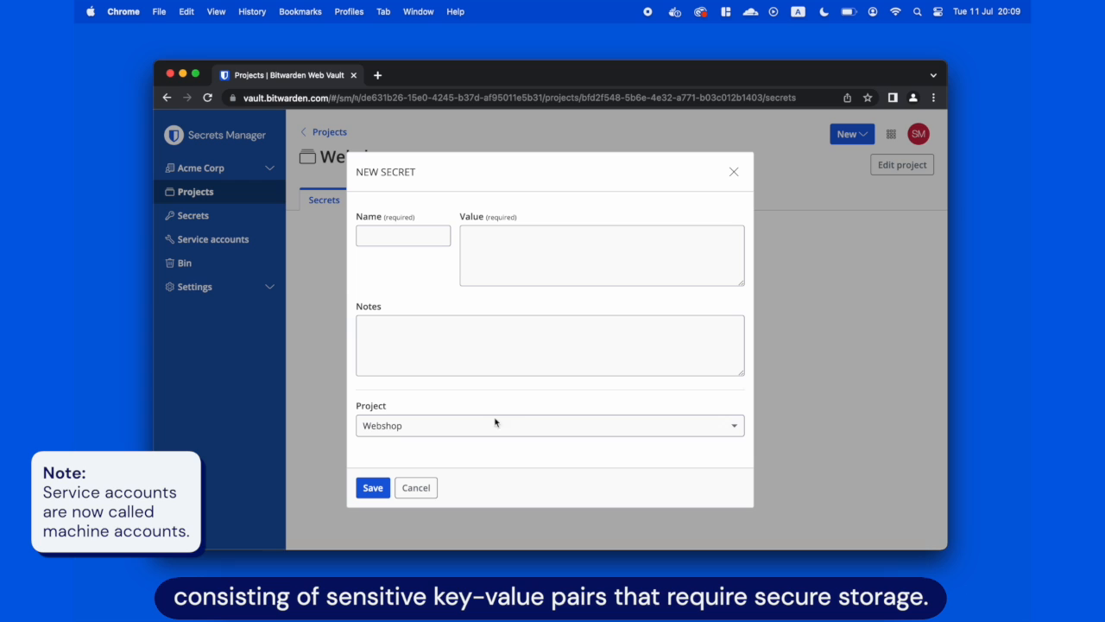
pyautogui.moveTo(487, 403)
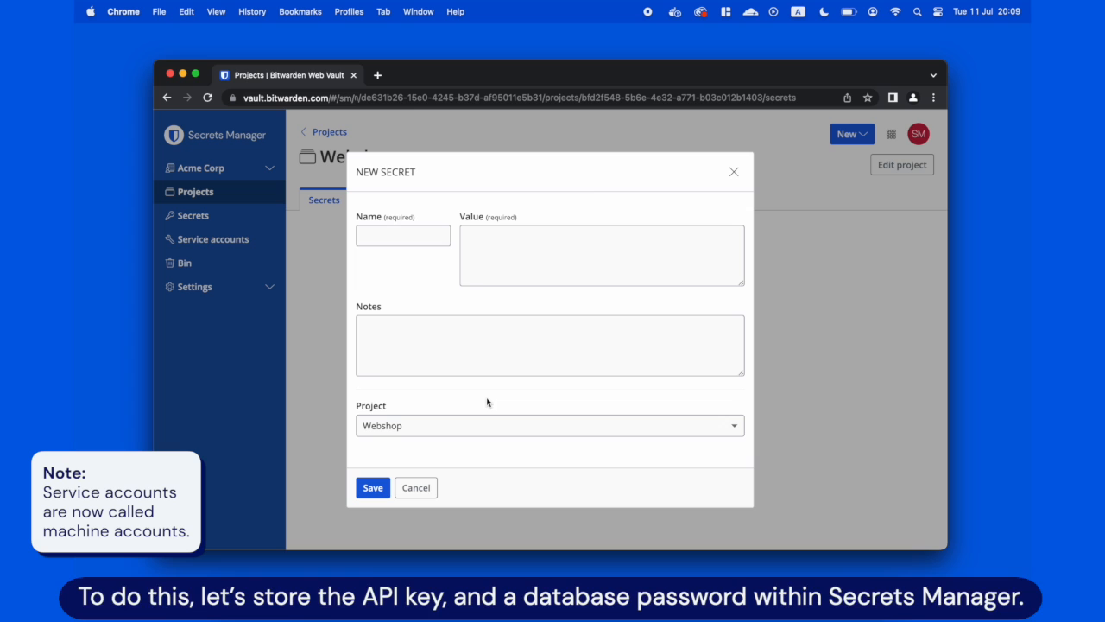
pyautogui.write('Stripe_API_Key')
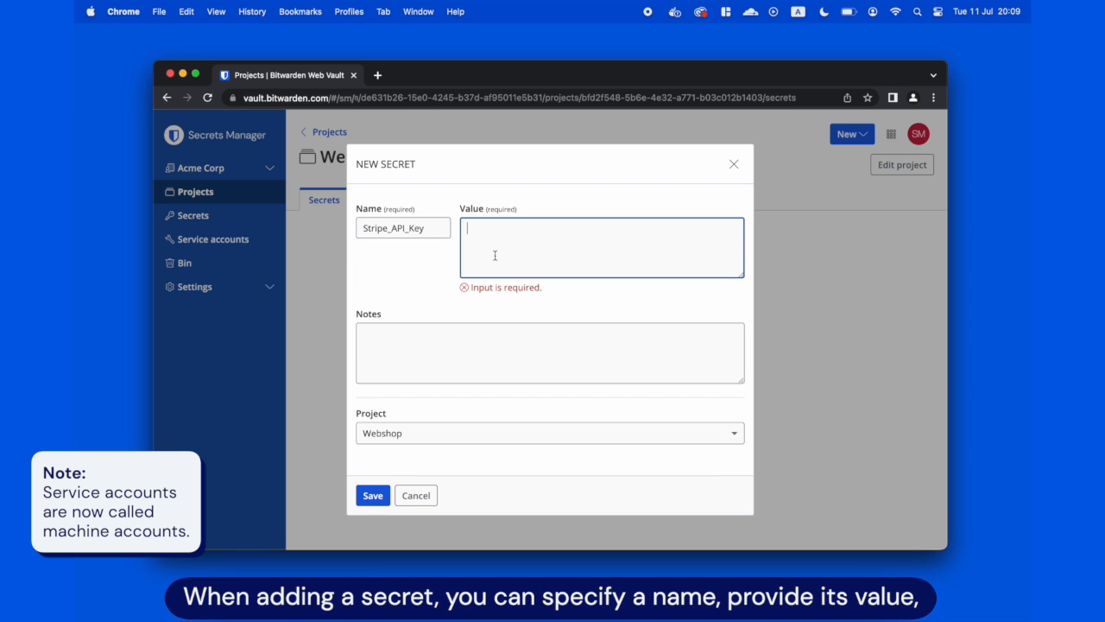
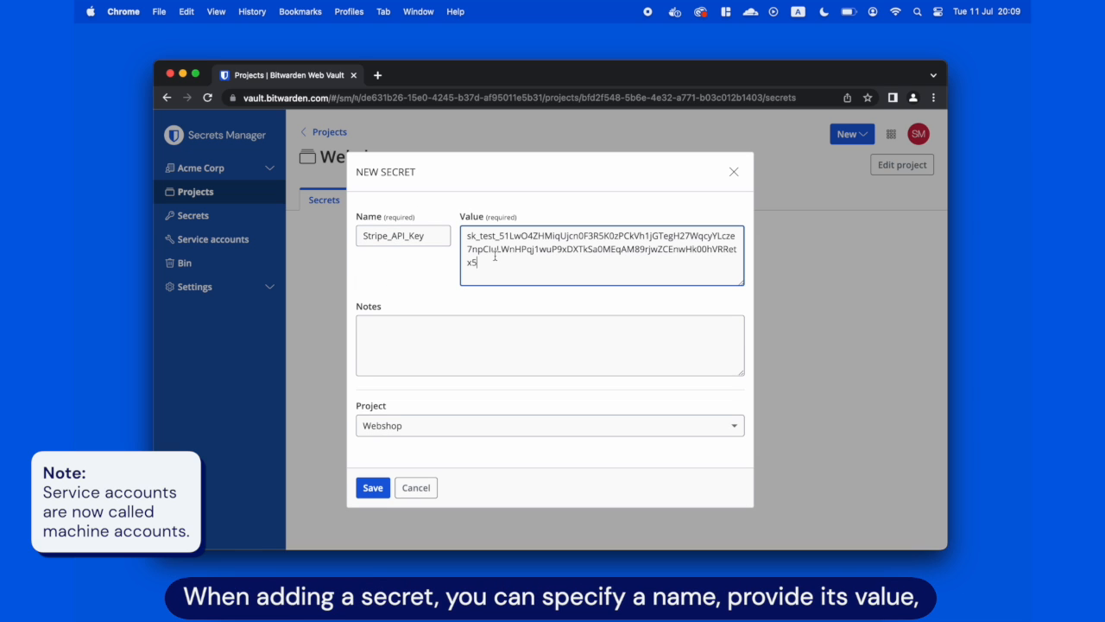
pyautogui.write('Stripe Test Key')
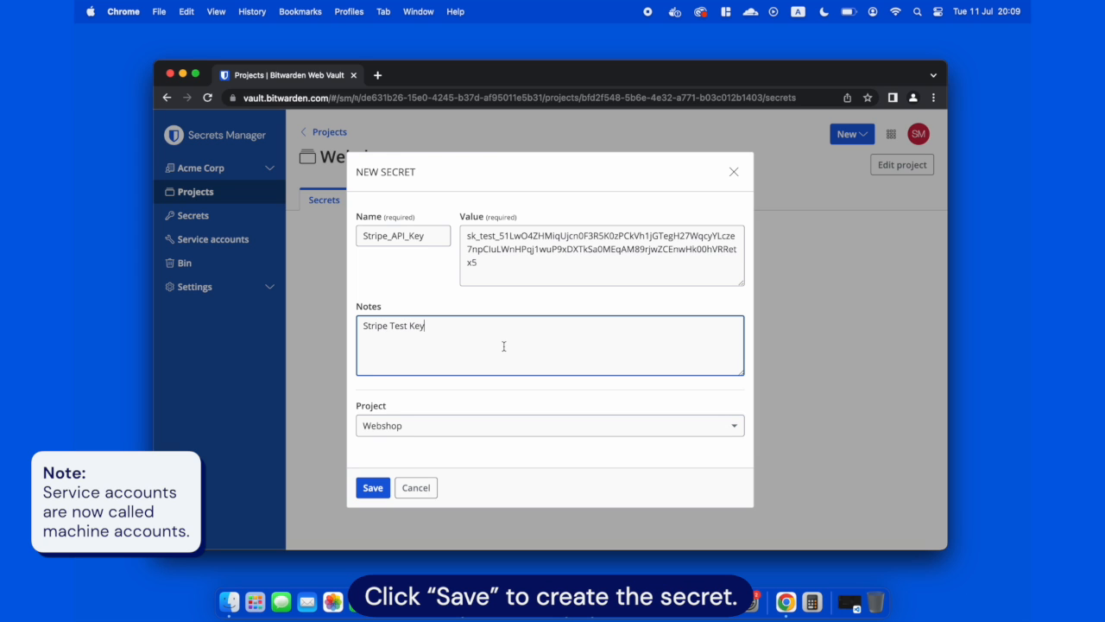
pyautogui.click(373, 487)
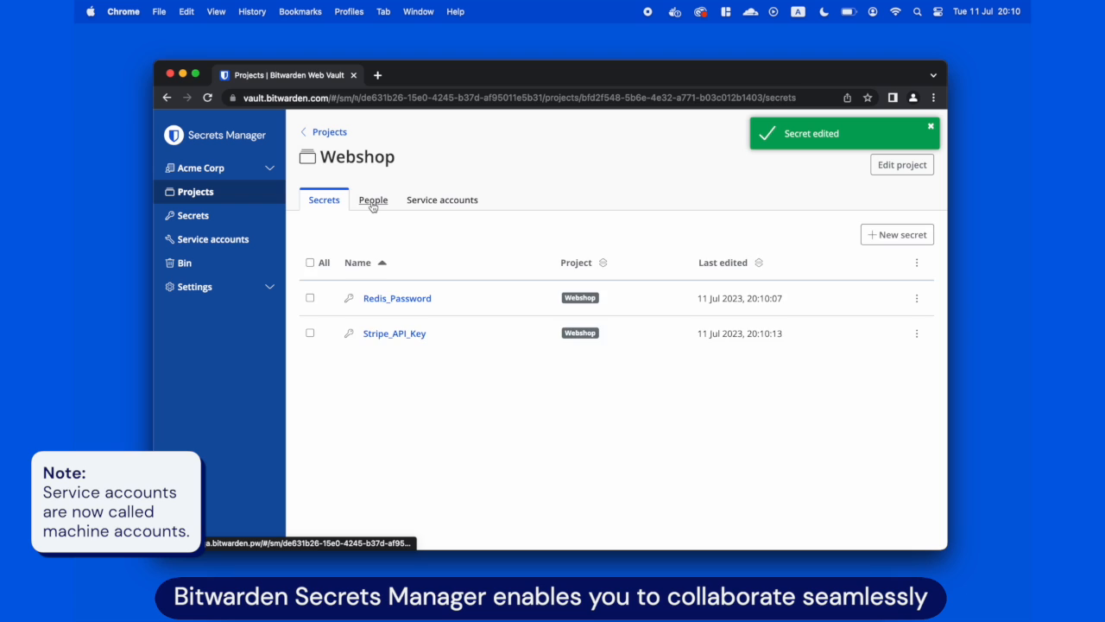
# - Add Jaclyn to the Webshop project's people and review her permission options
pyautogui.click(373, 200)
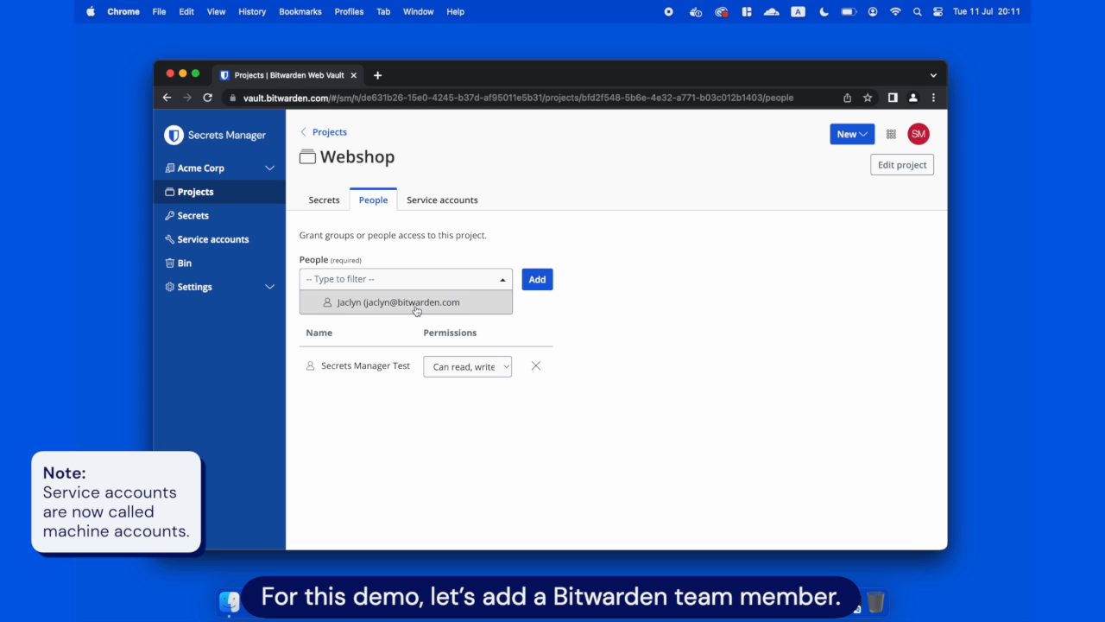
pyautogui.moveTo(449, 245)
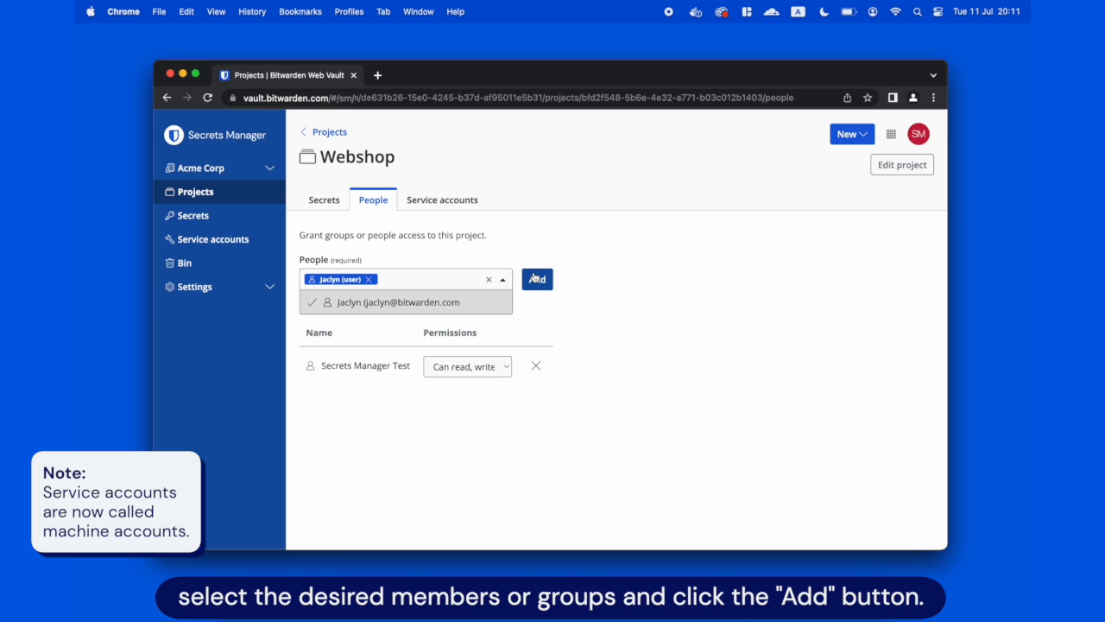
pyautogui.click(535, 279)
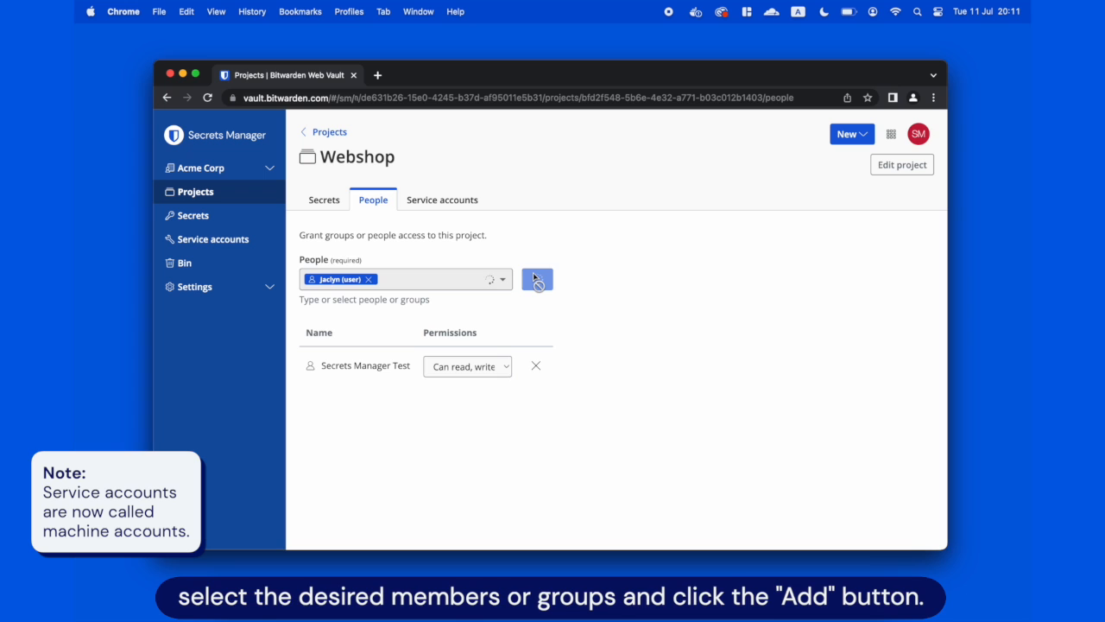
pyautogui.click(535, 278)
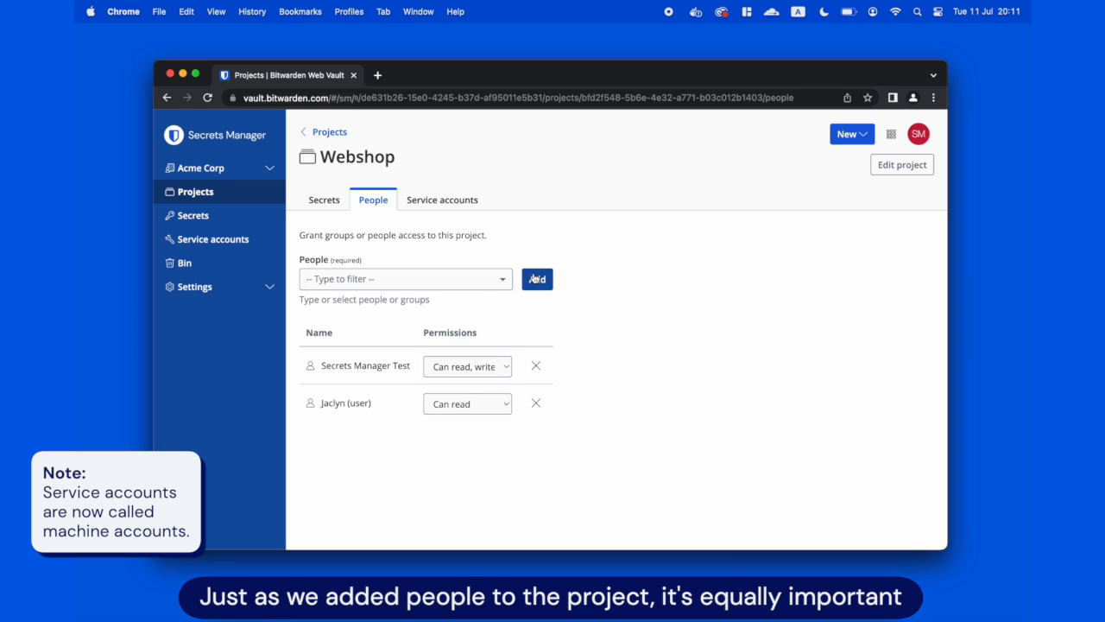
pyautogui.click(466, 404)
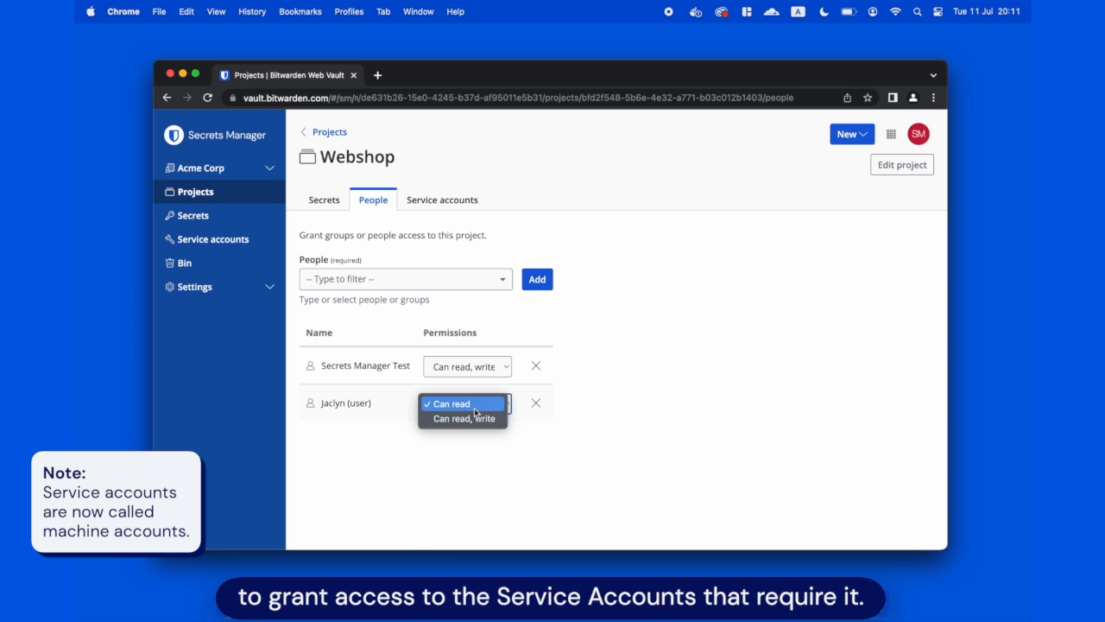
# - Add the CLI/Local service account to Webshop with Can read permission
pyautogui.click(442, 201)
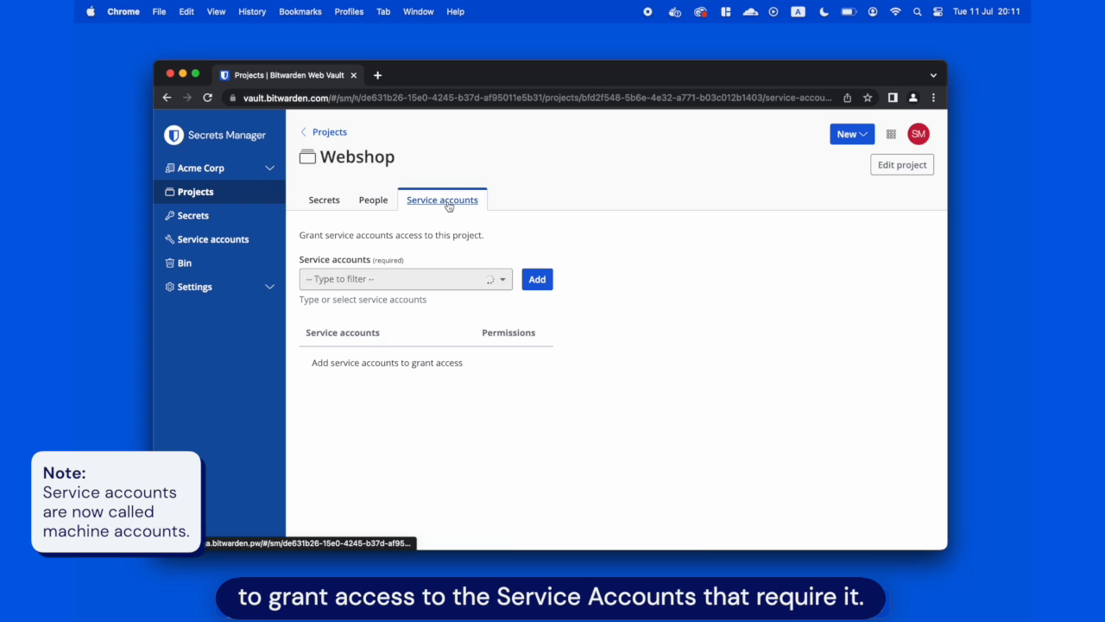
pyautogui.click(404, 278)
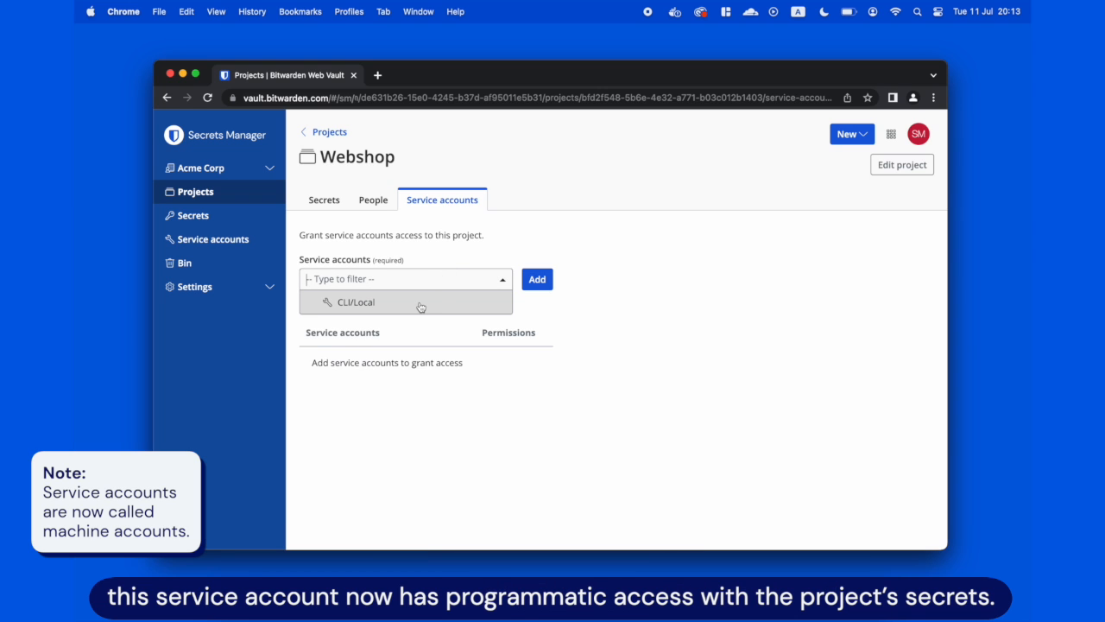
pyautogui.click(356, 300)
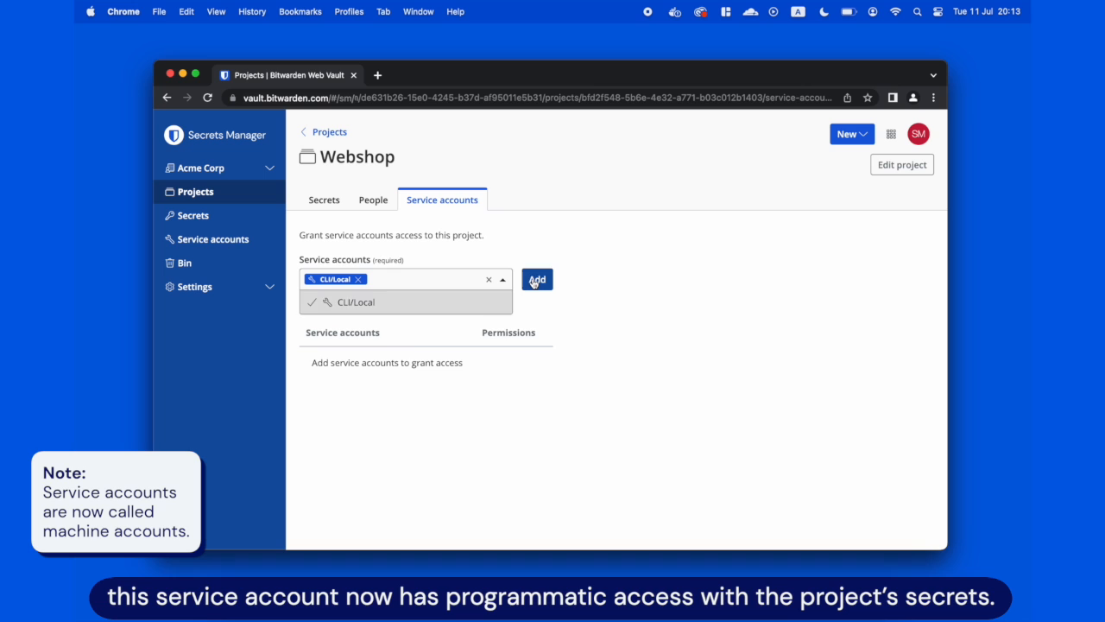
pyautogui.click(535, 280)
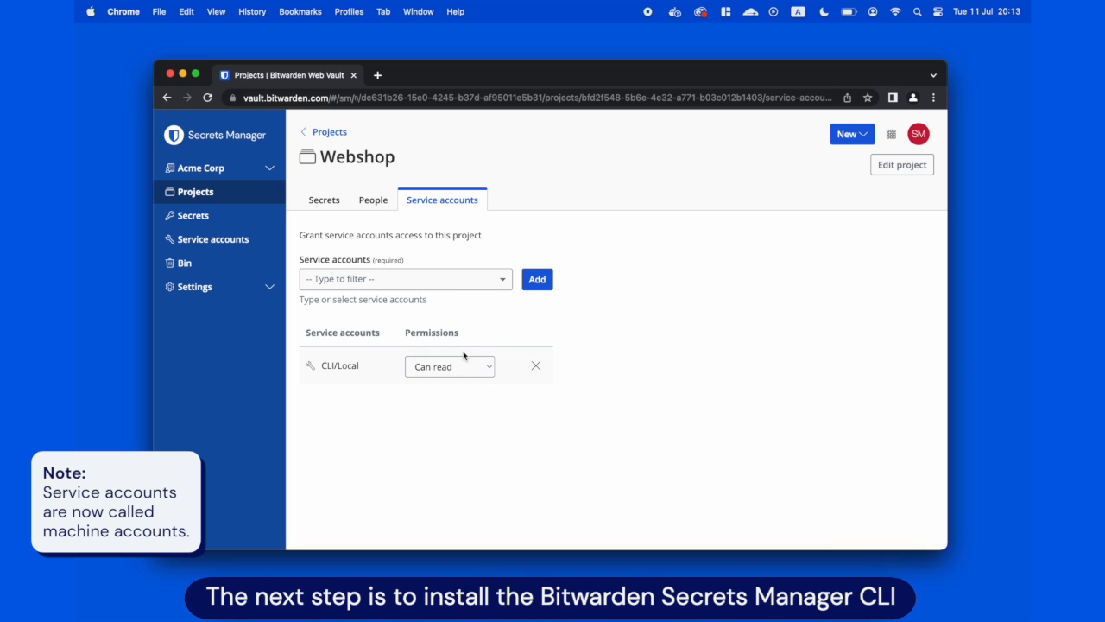
pyautogui.click(449, 366)
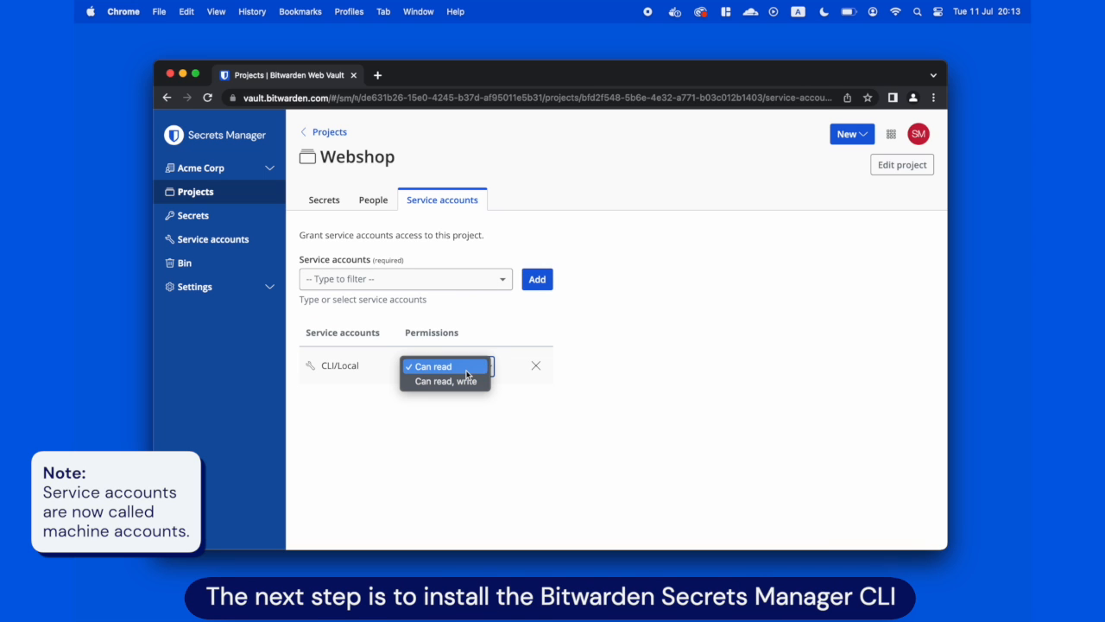
pyautogui.click(432, 366)
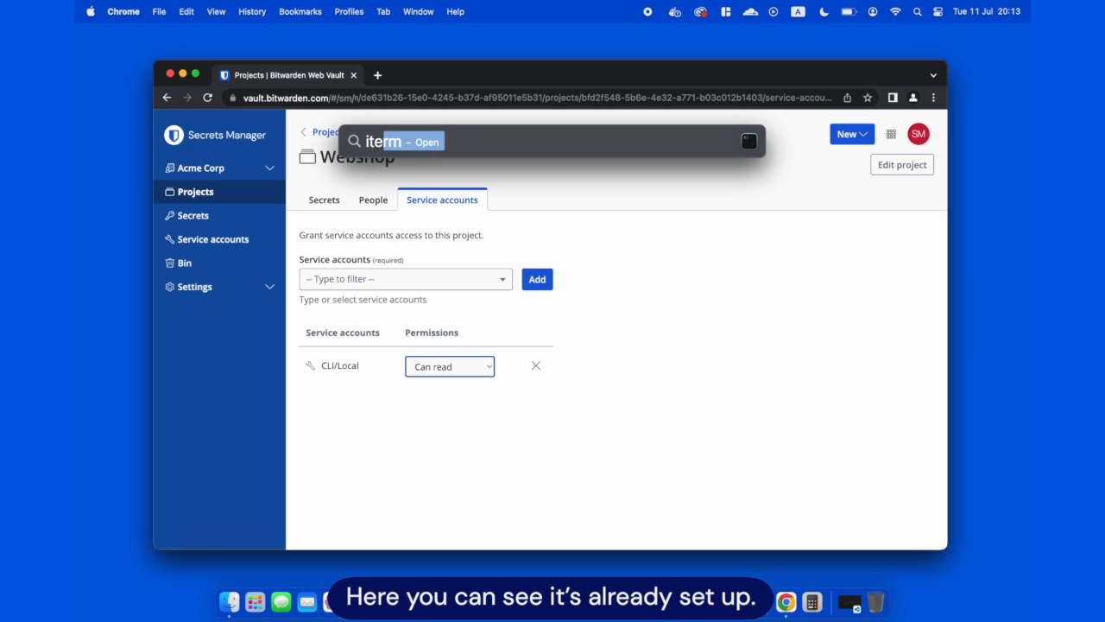
# - Run bws help and a bws secret list command in iTerm2 to query the stored secrets
pyautogui.press('Return')
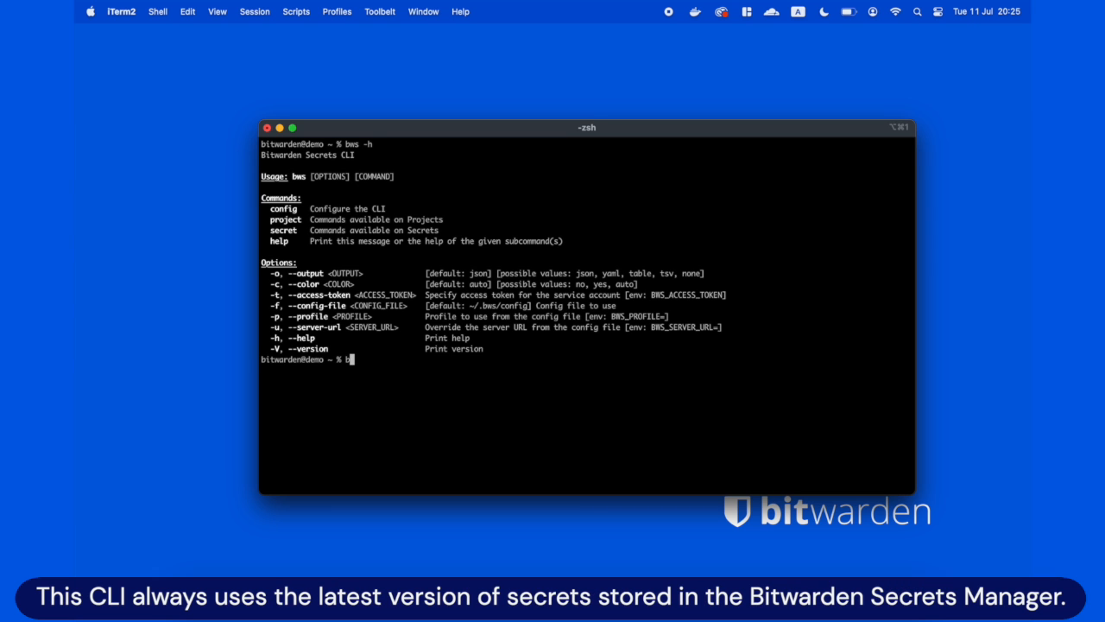
pyautogui.write('ws')
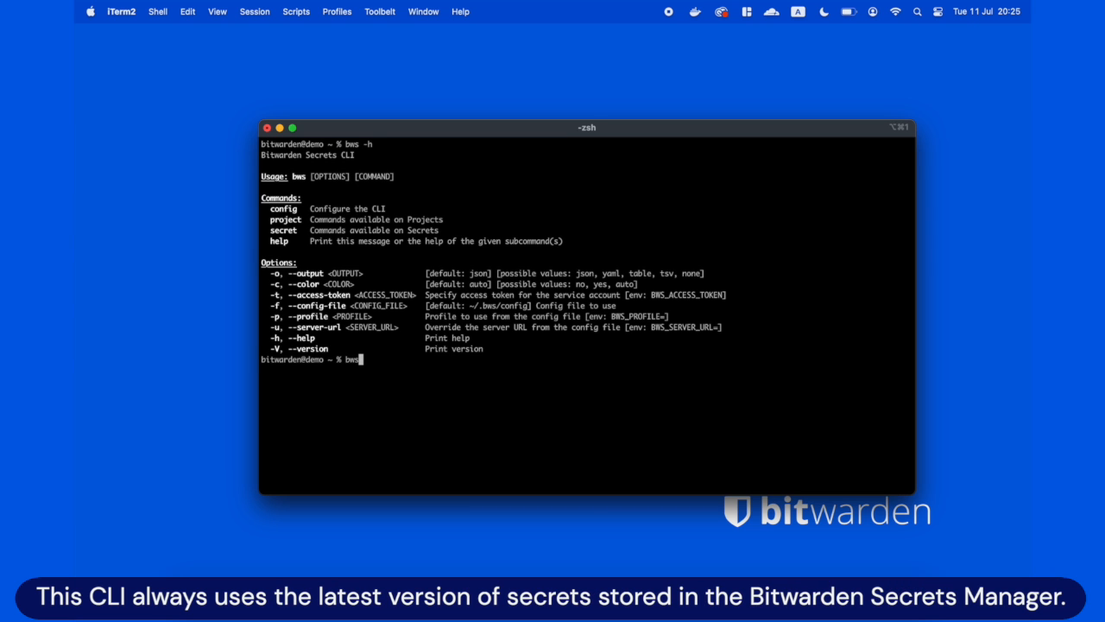
pyautogui.write('secret l')
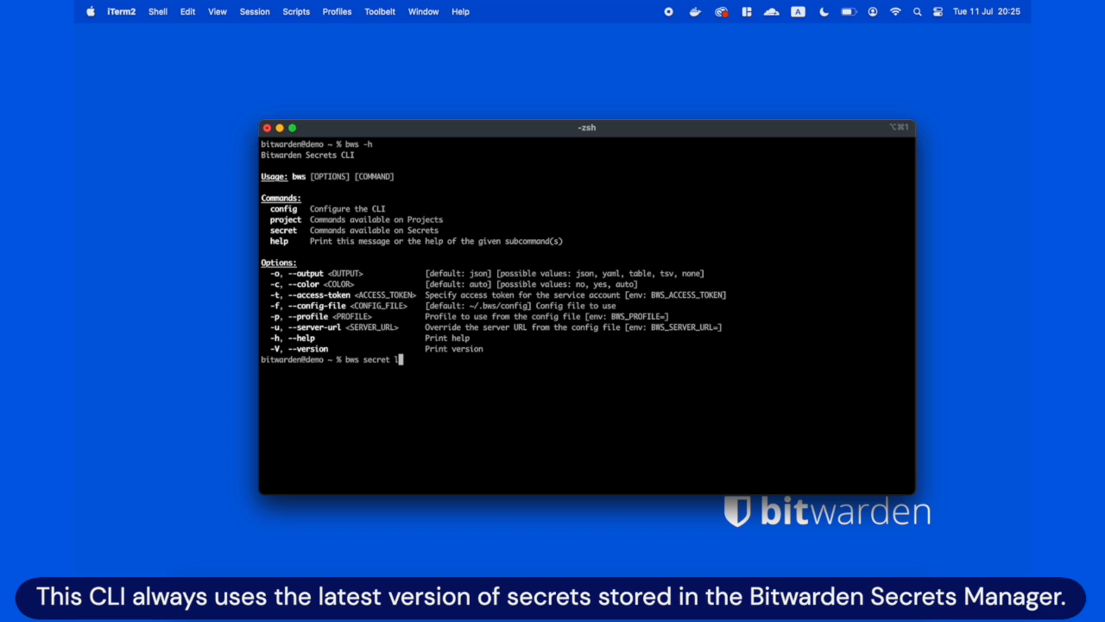
pyautogui.press('Return')
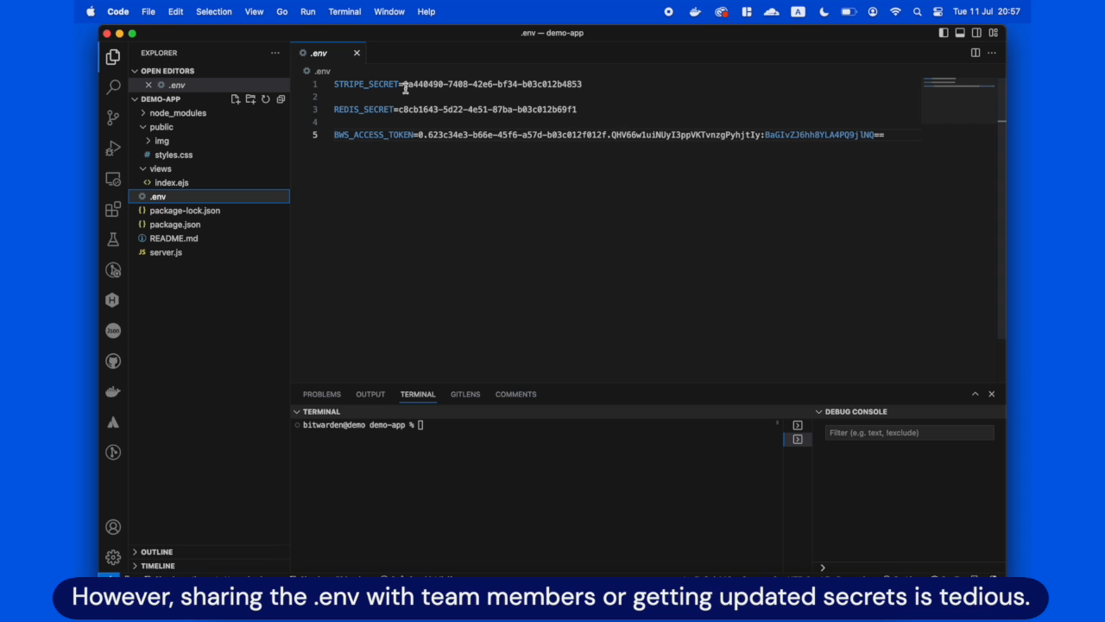
# - Run node server.js in the VS Code integrated terminal to start the demo app
pyautogui.press('cmd+tab')
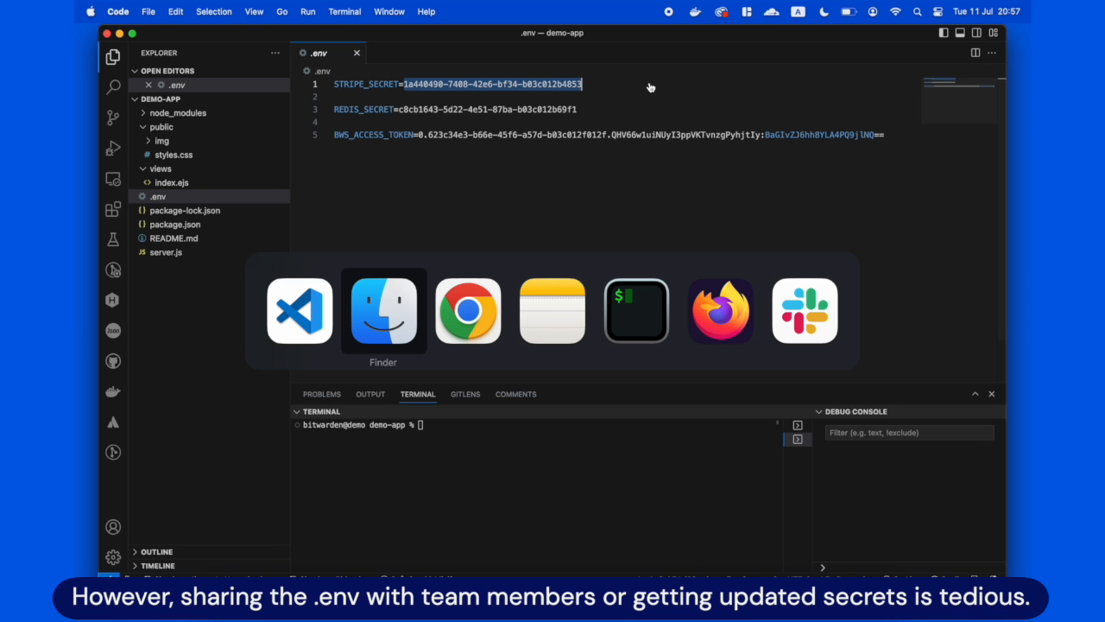
pyautogui.click(635, 311)
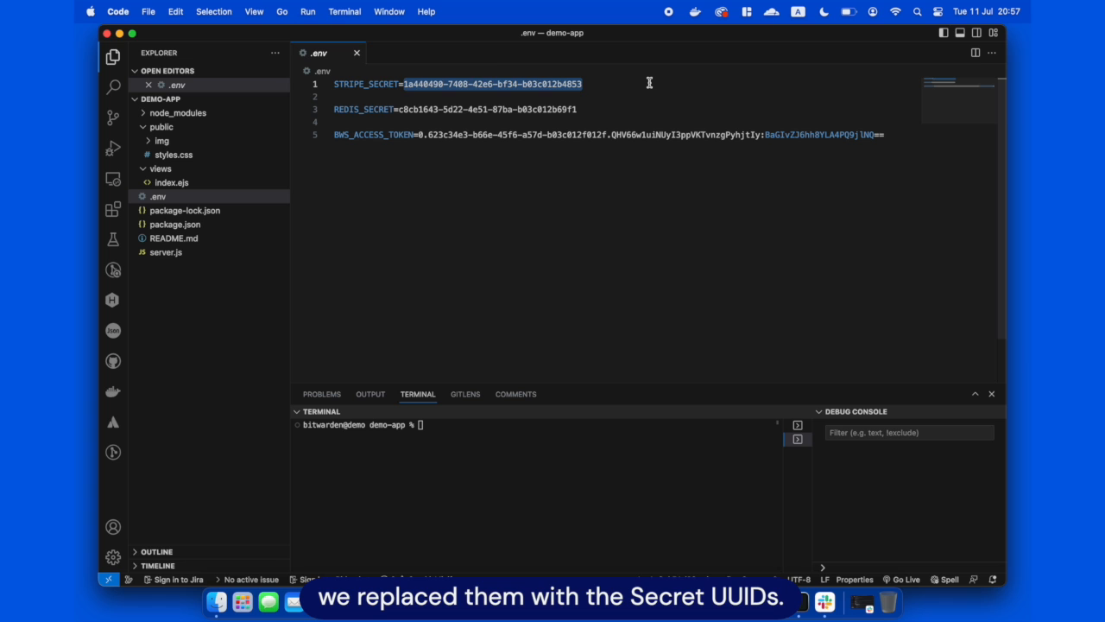
pyautogui.write('node server.js')
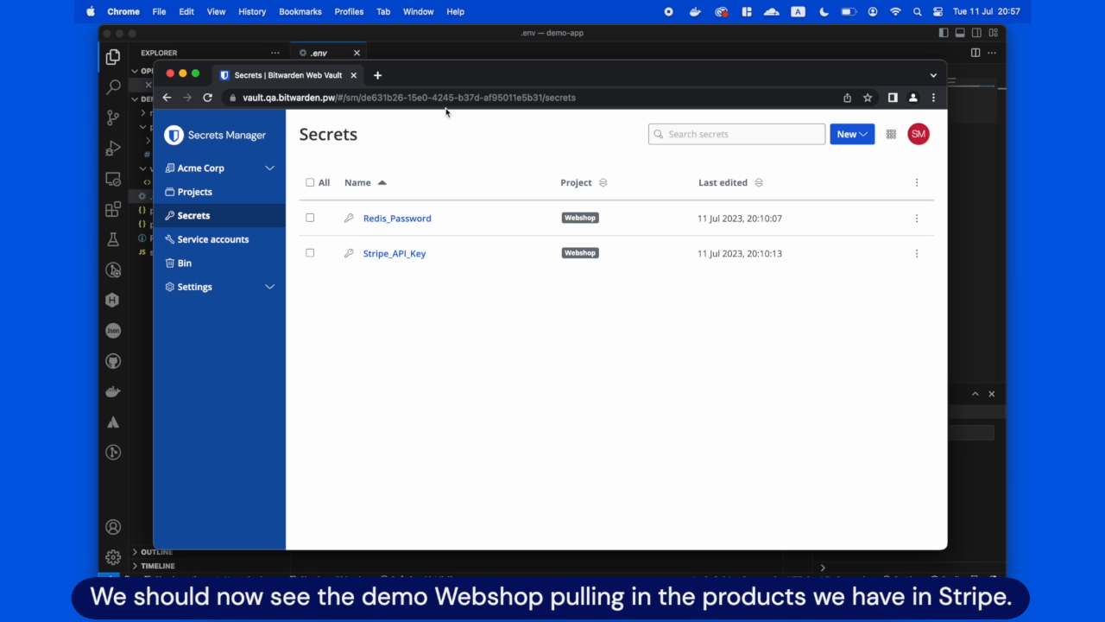
# - Switch to the Chrome web vault showing the Webshop secrets list
pyautogui.click(377, 76)
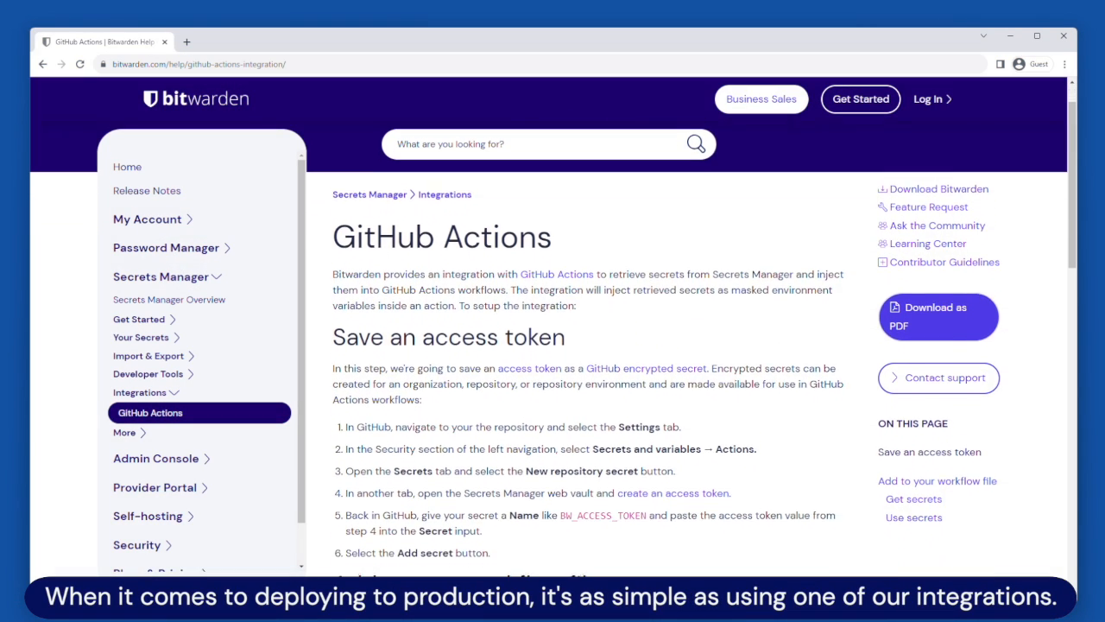
# - Scroll the GitHub Actions help page down to the Get secrets workflow YAML example
pyautogui.scroll(-3)
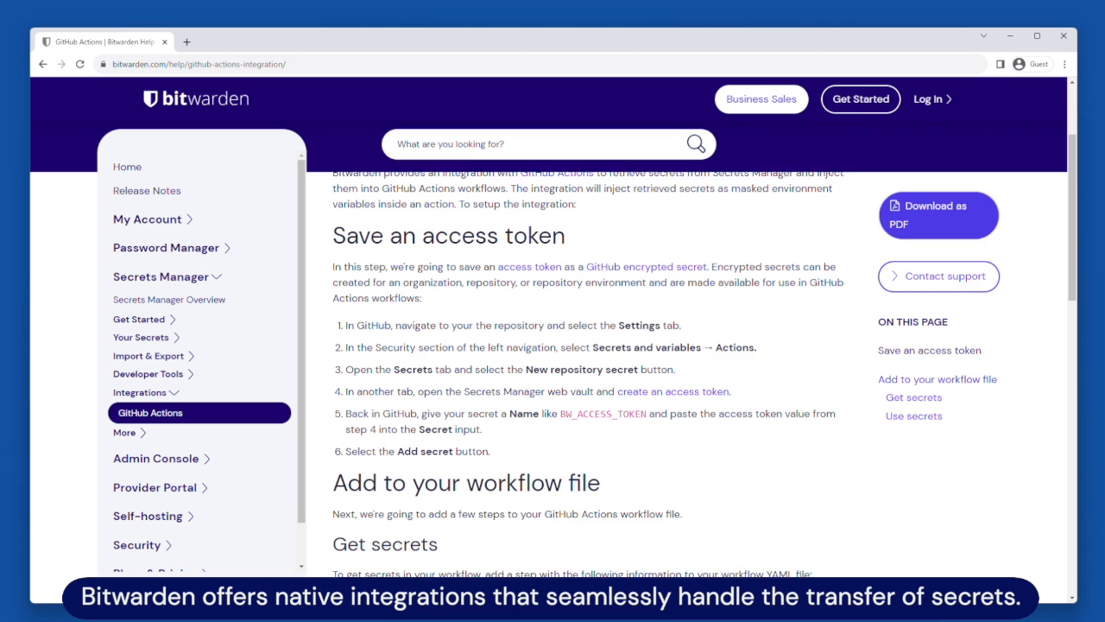
pyautogui.scroll(-3)
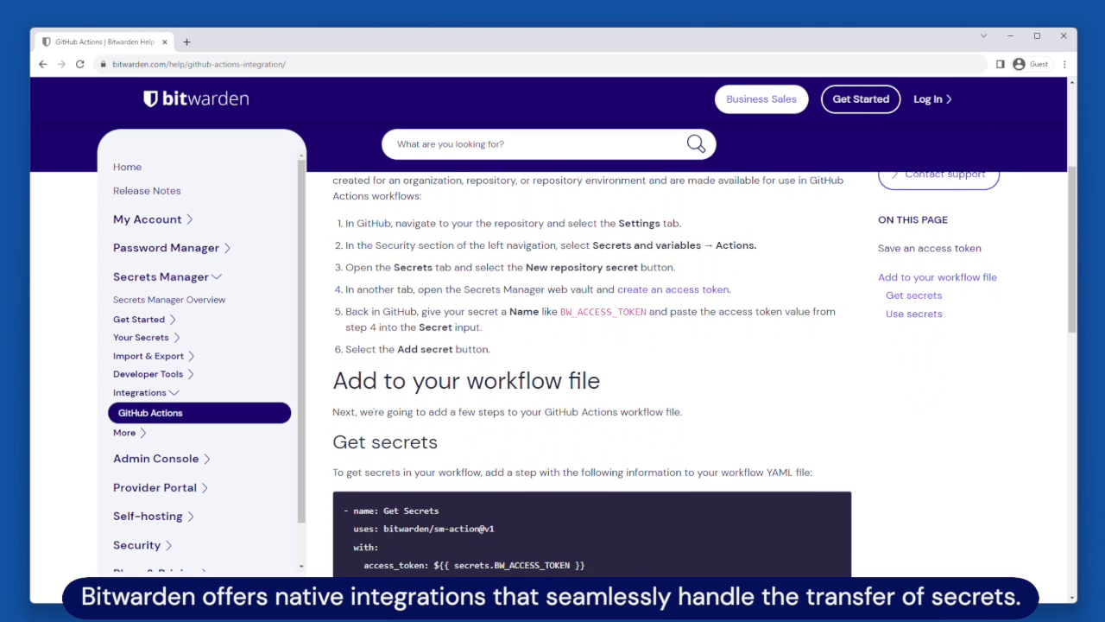
pyautogui.scroll(-3)
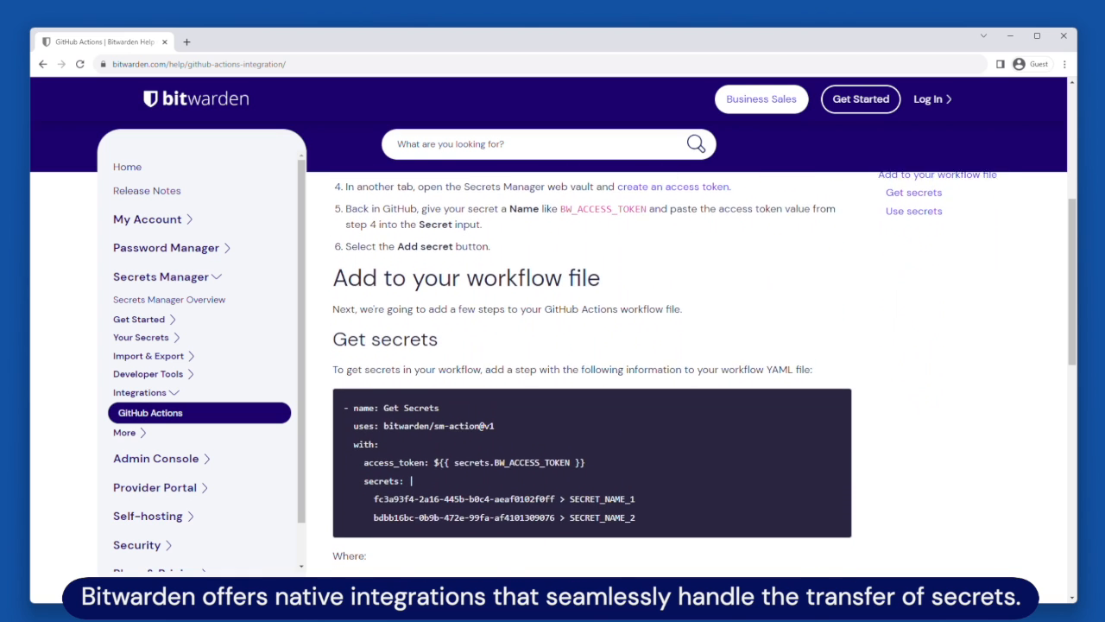
pyautogui.scroll(-3)
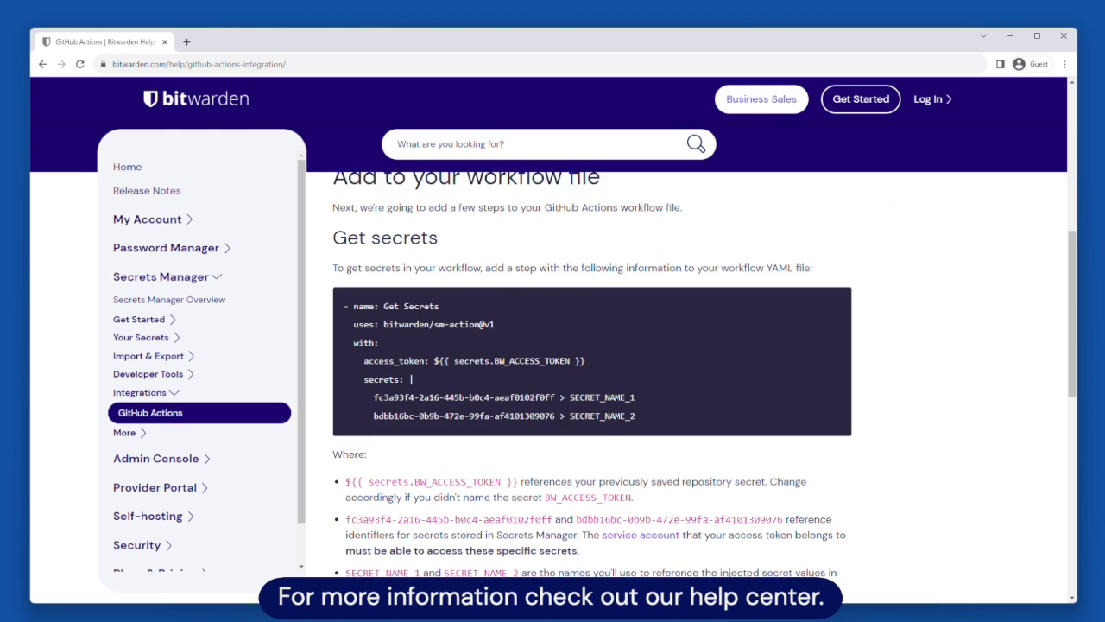